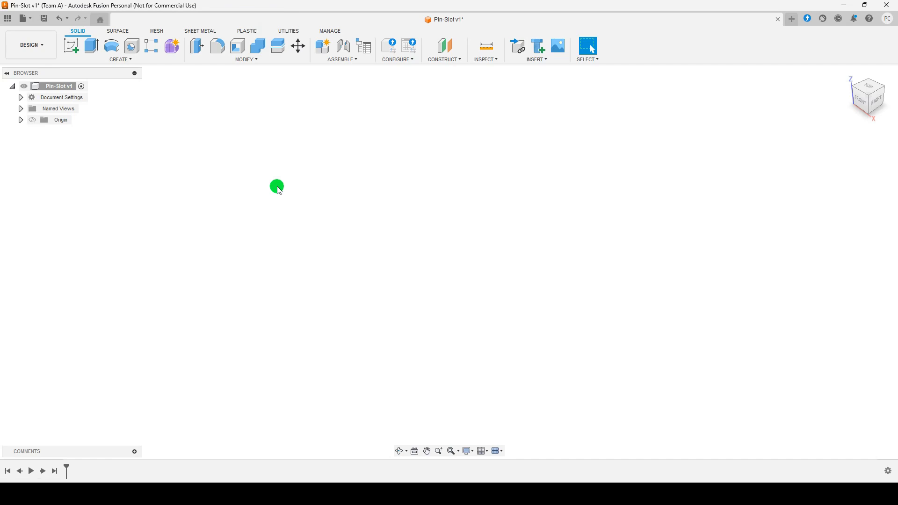
{"action": "mouse_move", "coordinate": [6, 16]}
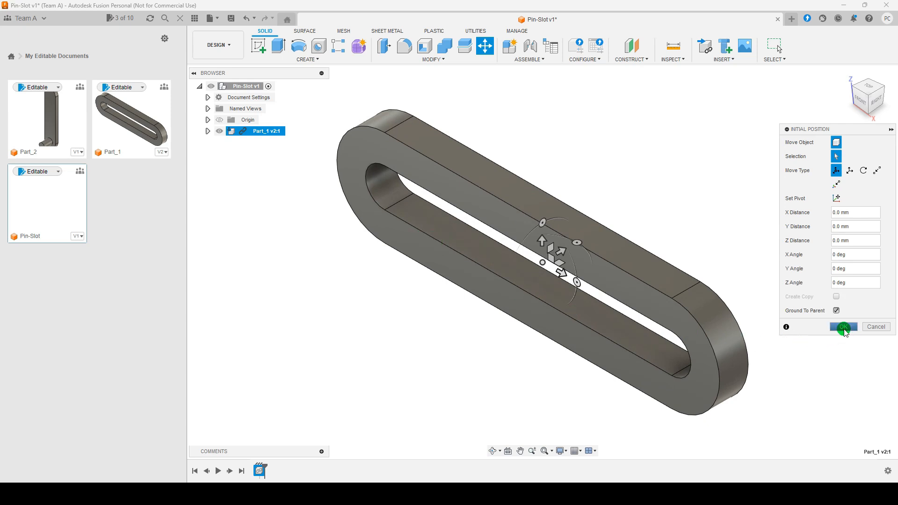
Insert the slotted plate Part_1 into the Pin-Slot assembly at its default position.
{"action": "left_click", "coordinate": [843, 326]}
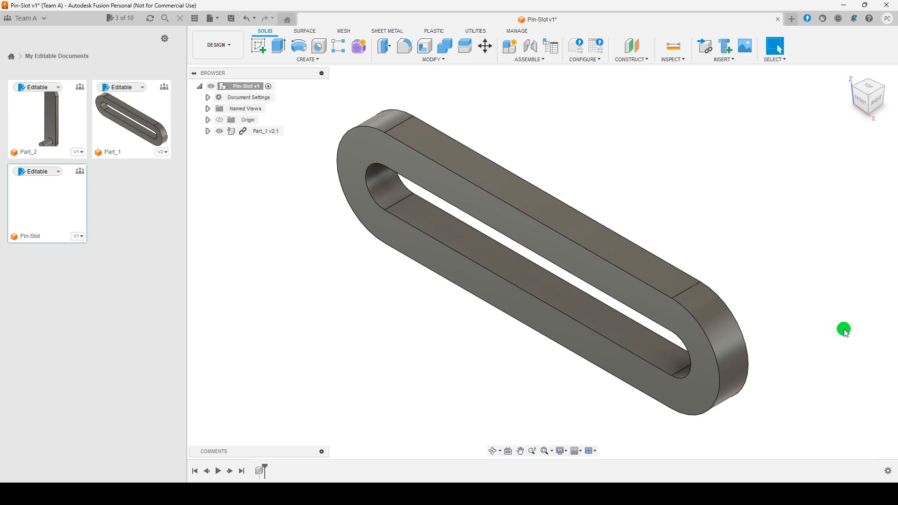
{"action": "mouse_move", "coordinate": [40, 120]}
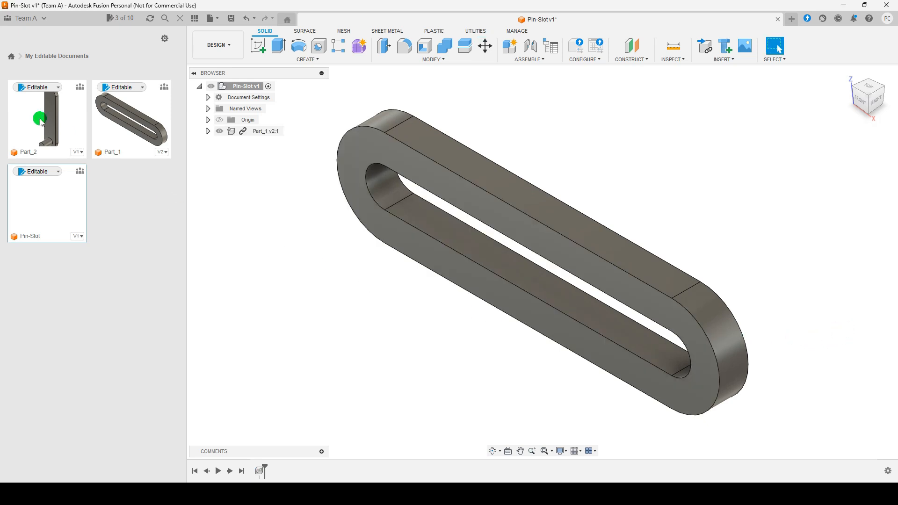
{"action": "mouse_move", "coordinate": [256, 189]}
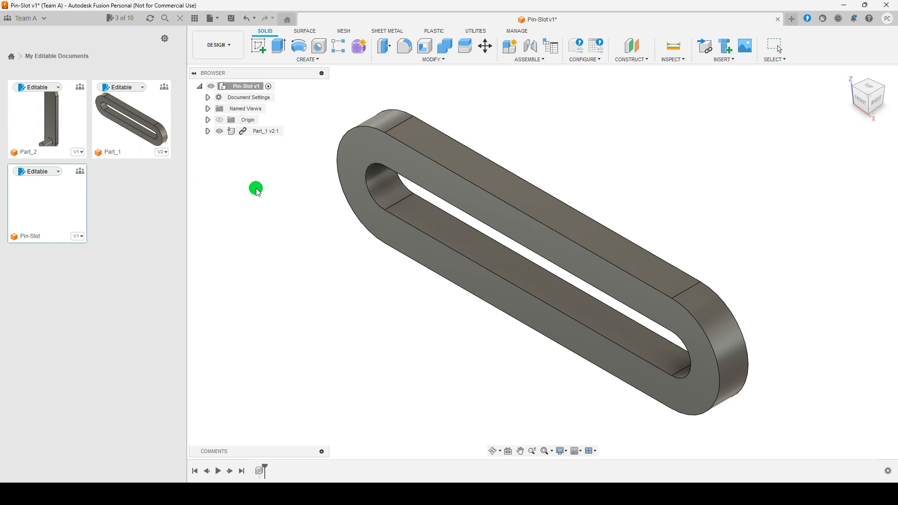
Insert the pin part Part_2, offset 100 mm in Y from the plate.
{"action": "left_click", "coordinate": [484, 46]}
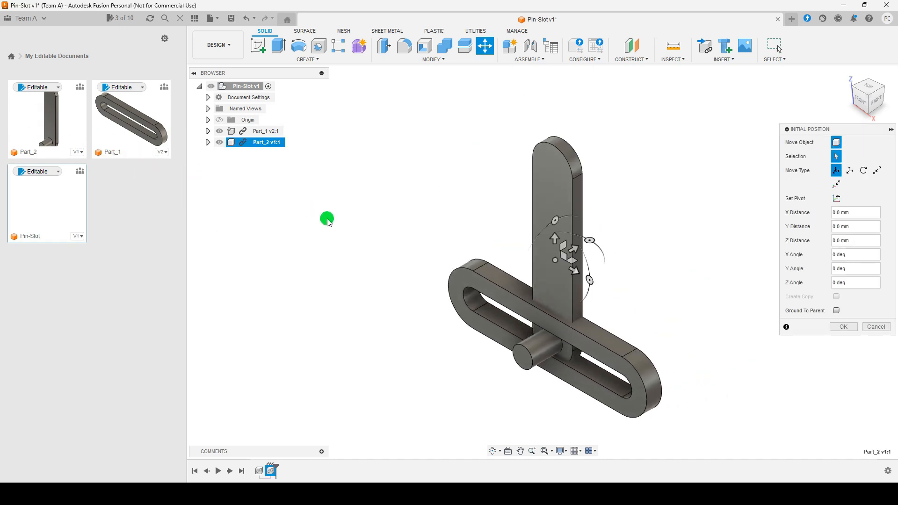
{"action": "mouse_move", "coordinate": [573, 250]}
{"action": "type", "text": "100"}
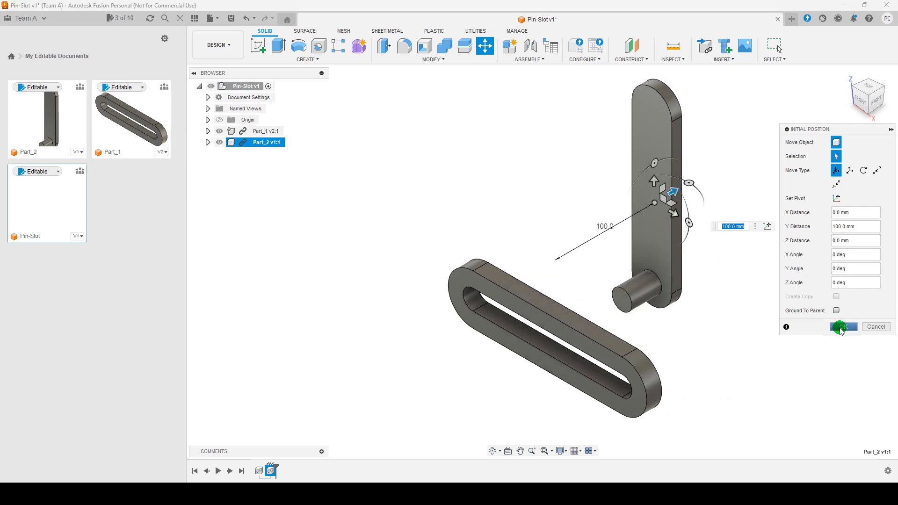
{"action": "left_click", "coordinate": [843, 327]}
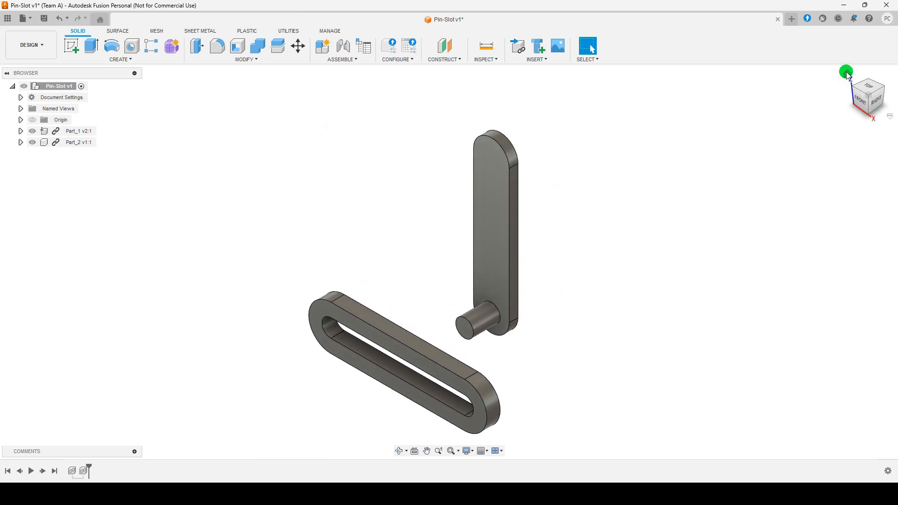
{"action": "mouse_move", "coordinate": [614, 192]}
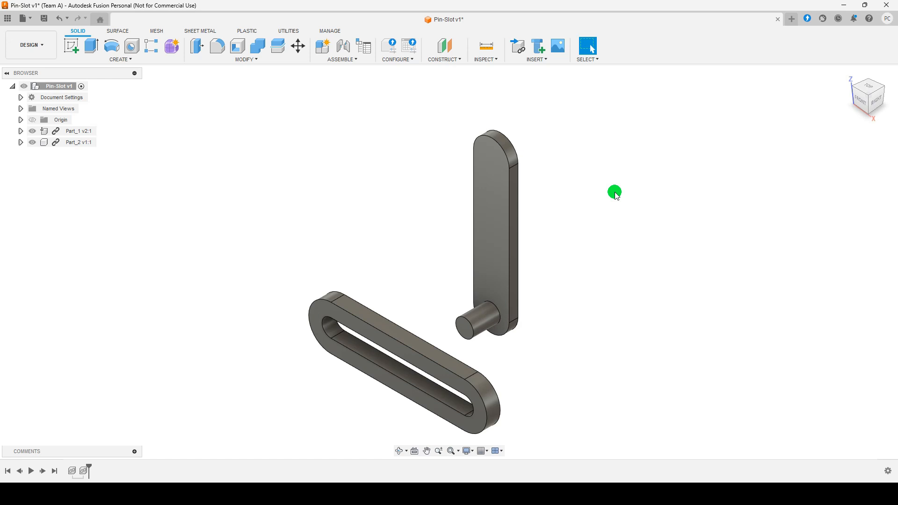
Turn on Display Component Colors so the plate shows green and the pin orange.
{"action": "left_click", "coordinate": [484, 59]}
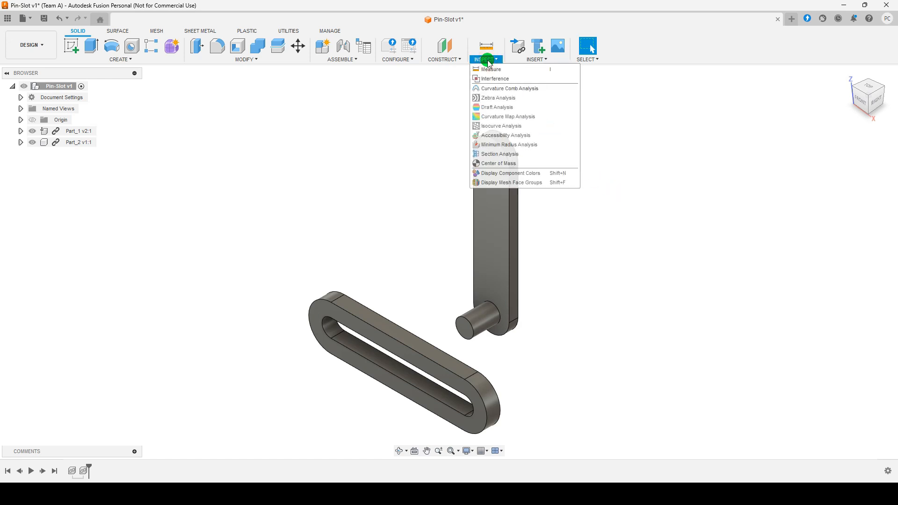
{"action": "mouse_move", "coordinate": [543, 176]}
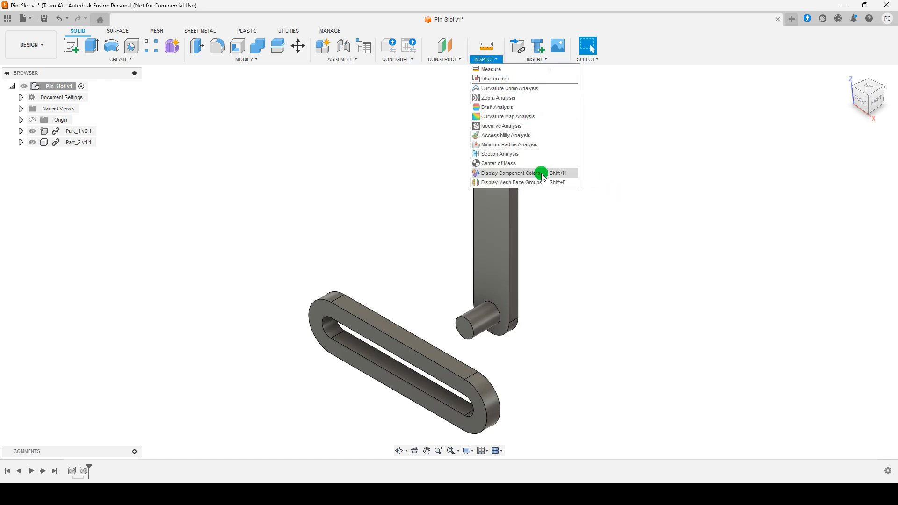
{"action": "left_click", "coordinate": [510, 173]}
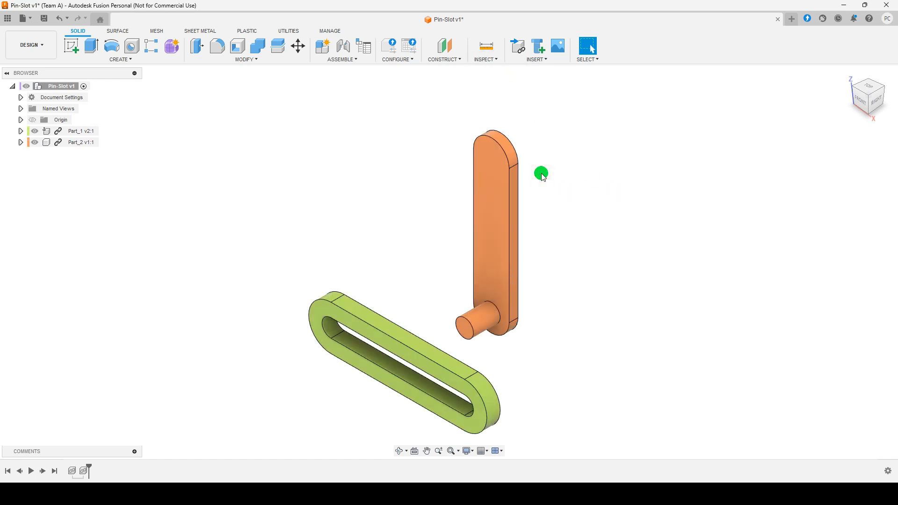
{"action": "mouse_move", "coordinate": [617, 191]}
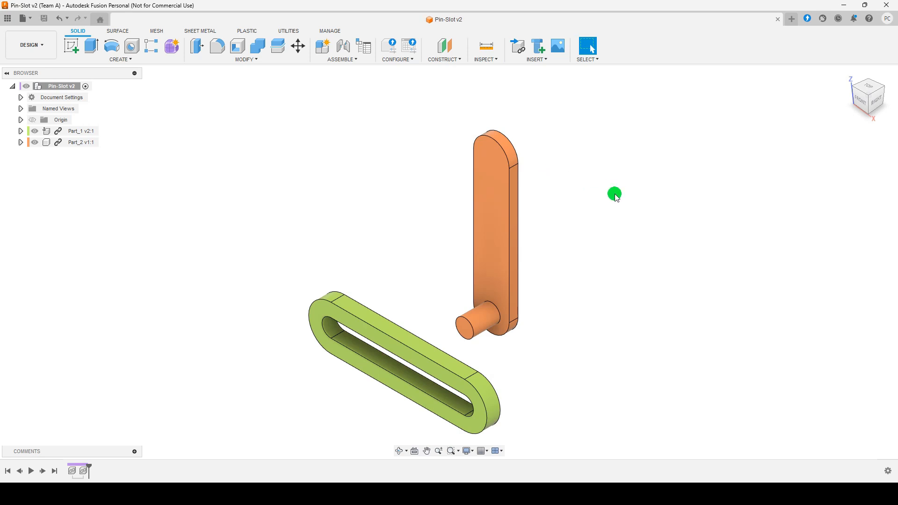
{"action": "mouse_move", "coordinate": [457, 451]}
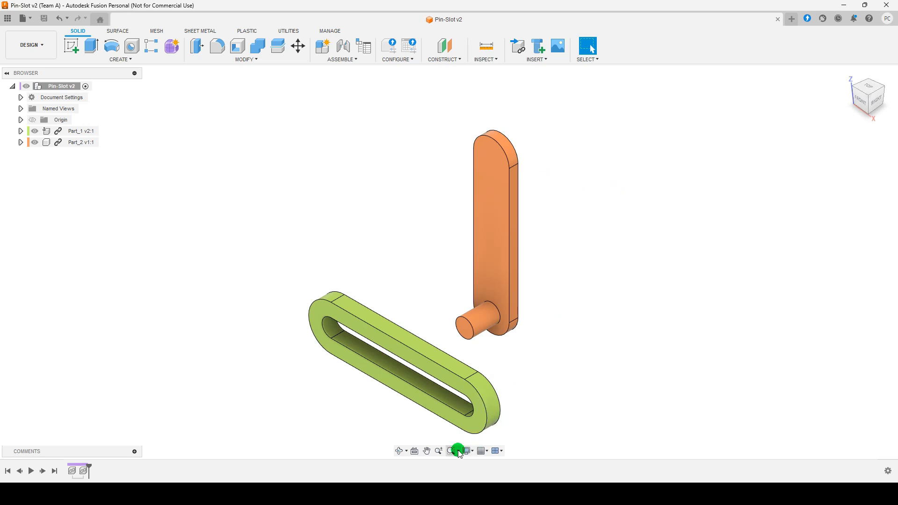
Zoom Window in on the green plate and the orange pin's end.
{"action": "left_click", "coordinate": [452, 451]}
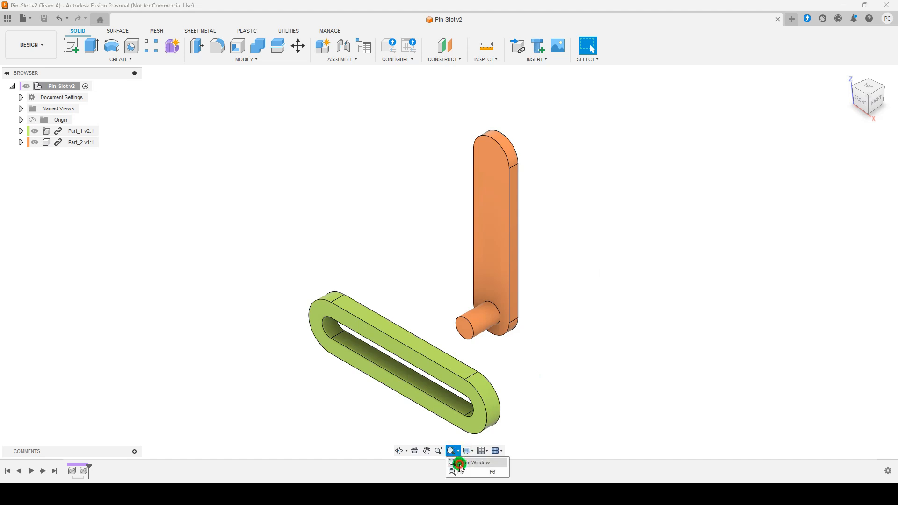
{"action": "left_click", "coordinate": [467, 463]}
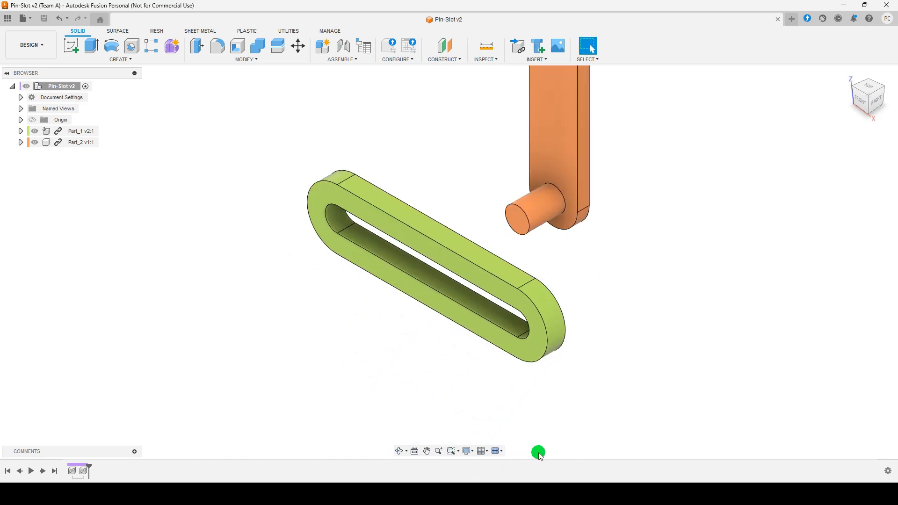
{"action": "left_click", "coordinate": [341, 49]}
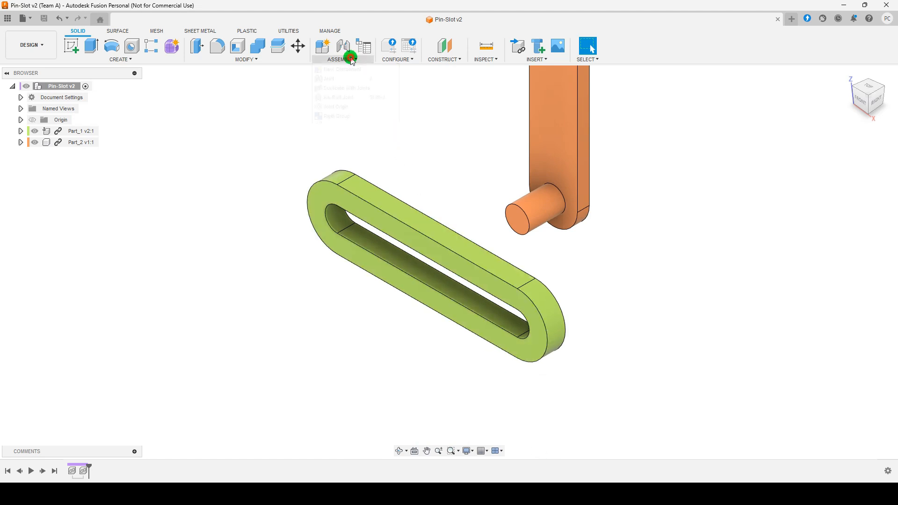
Start the Joint command from the Assemble menu.
{"action": "left_click", "coordinate": [341, 59]}
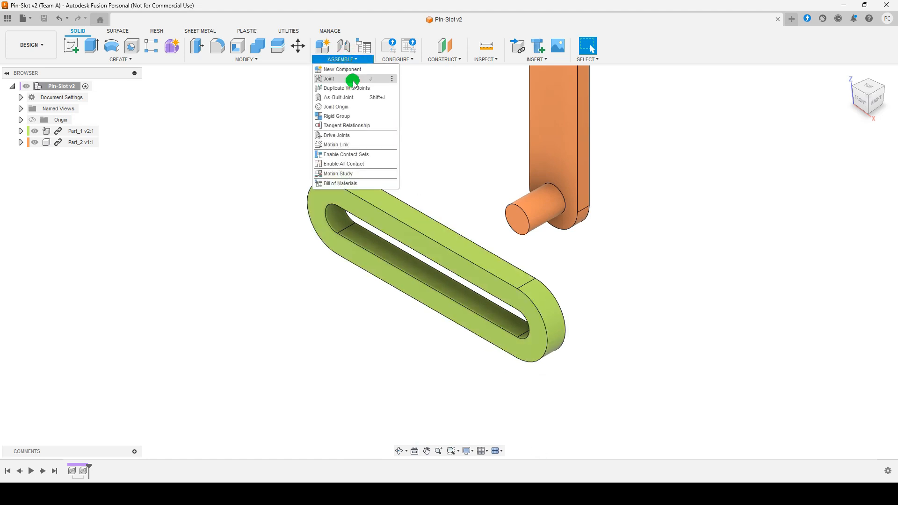
{"action": "left_click", "coordinate": [329, 78]}
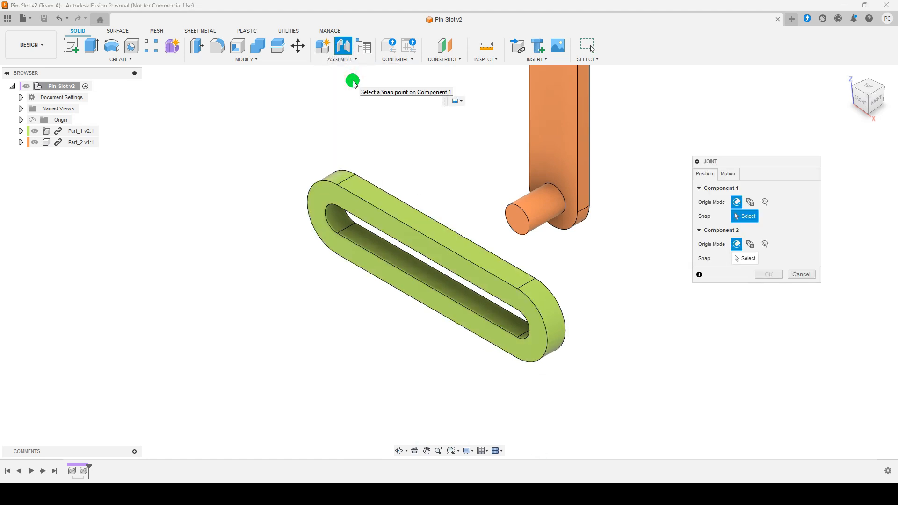
{"action": "mouse_move", "coordinate": [403, 142]}
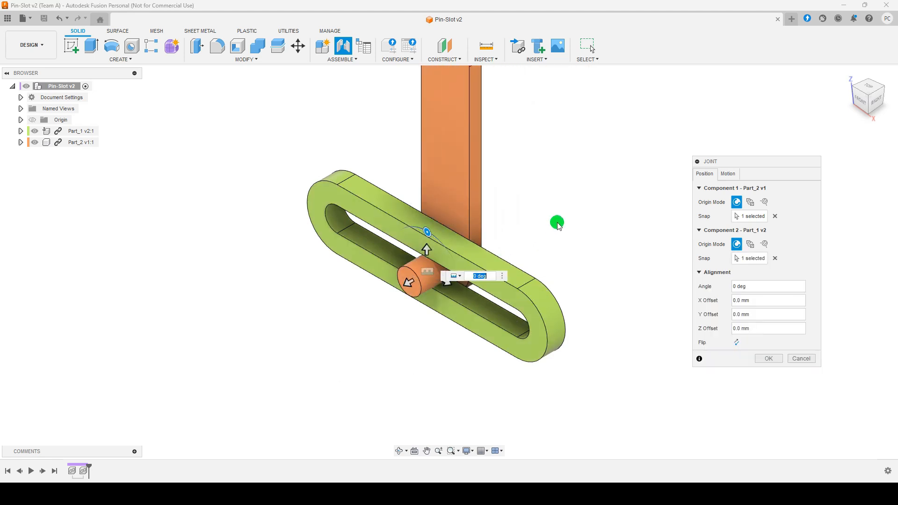
{"action": "mouse_move", "coordinate": [557, 223]}
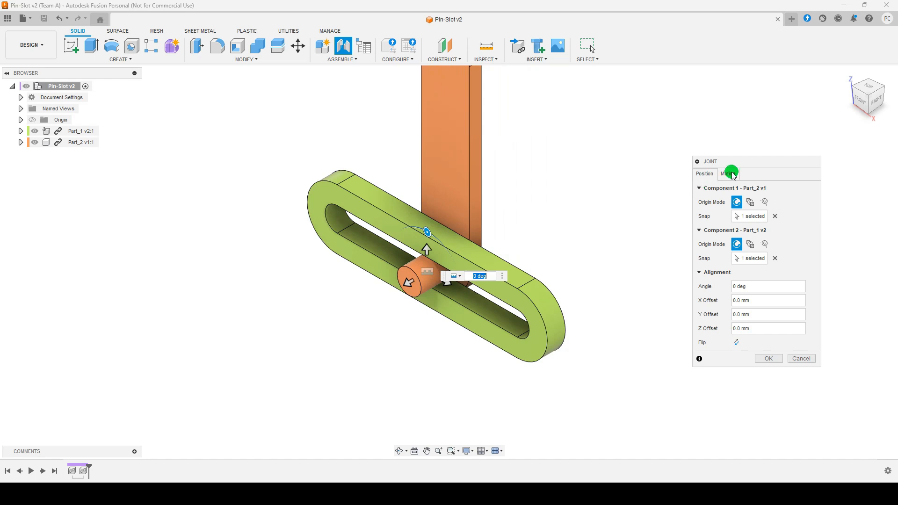
Set the joint's motion type to Pin-Slot.
{"action": "left_click", "coordinate": [728, 173]}
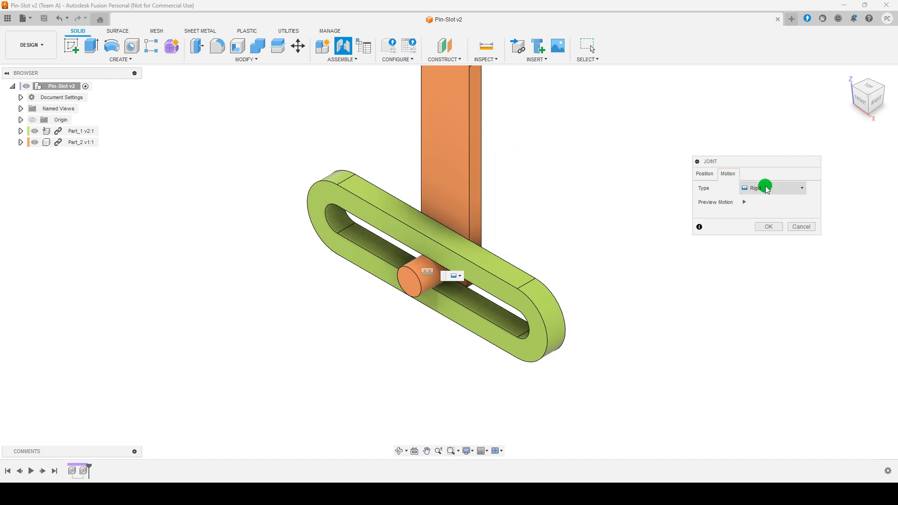
{"action": "left_click", "coordinate": [772, 188]}
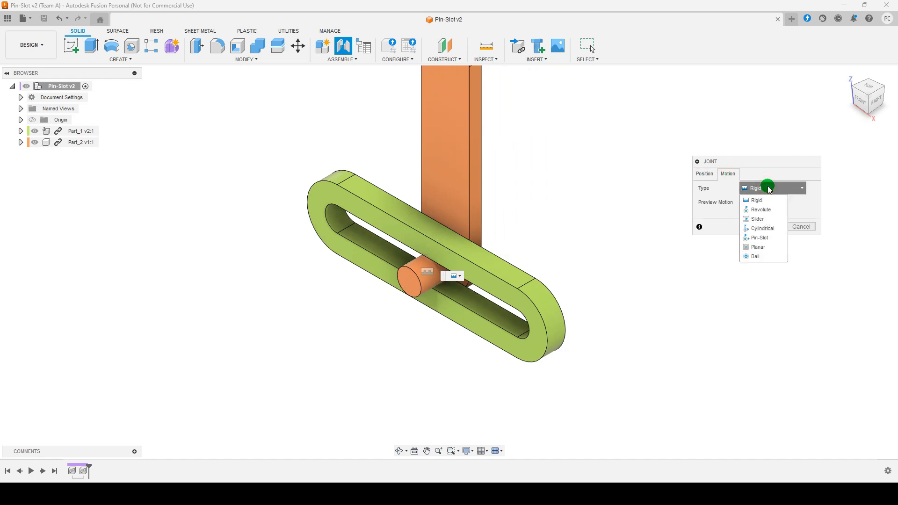
{"action": "left_click", "coordinate": [758, 237]}
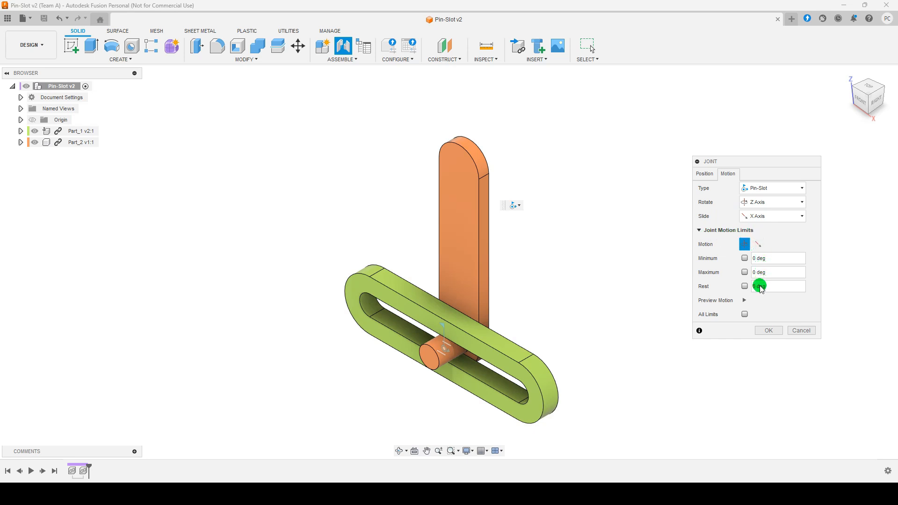
Limit the slide motion to minimum -50 mm and maximum 50 mm, and preview the travel.
{"action": "left_click", "coordinate": [758, 244]}
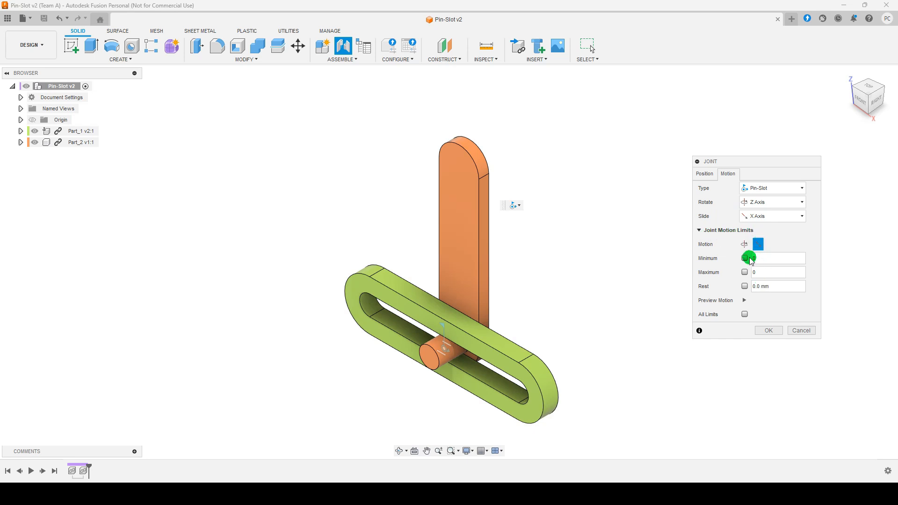
{"action": "left_click", "coordinate": [744, 257]}
{"action": "type", "text": "-"}
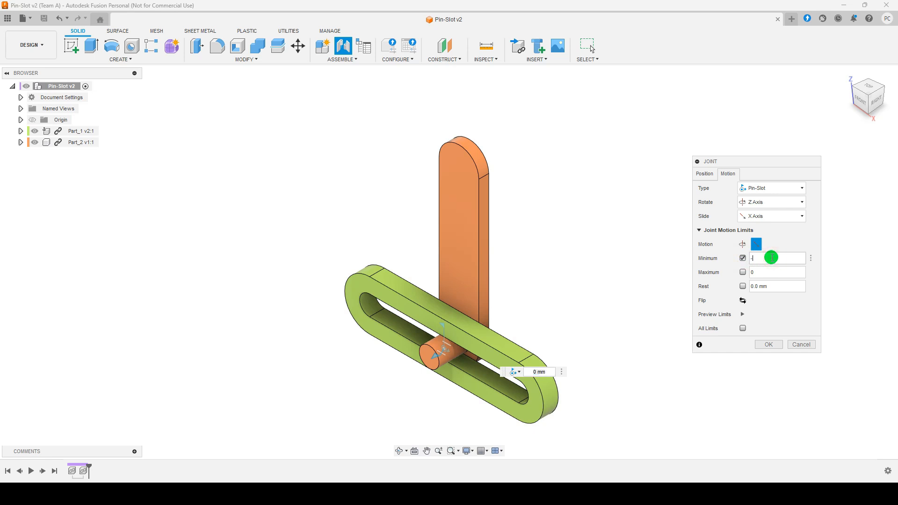
{"action": "type", "text": "50"}
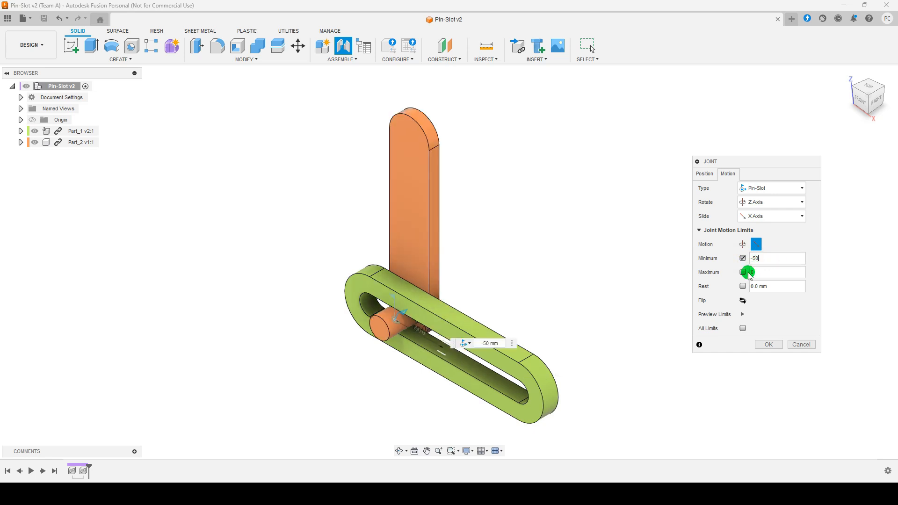
{"action": "left_click", "coordinate": [743, 273]}
{"action": "type", "text": "50"}
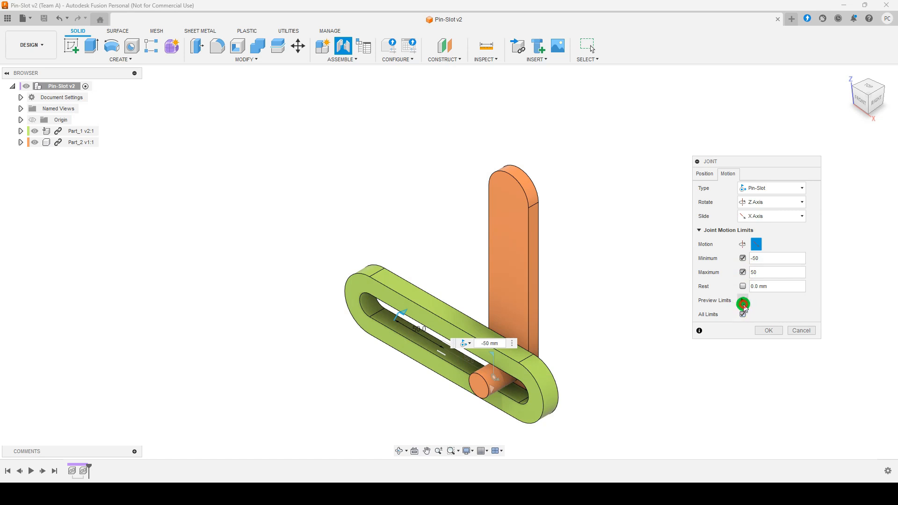
{"action": "left_click", "coordinate": [743, 301]}
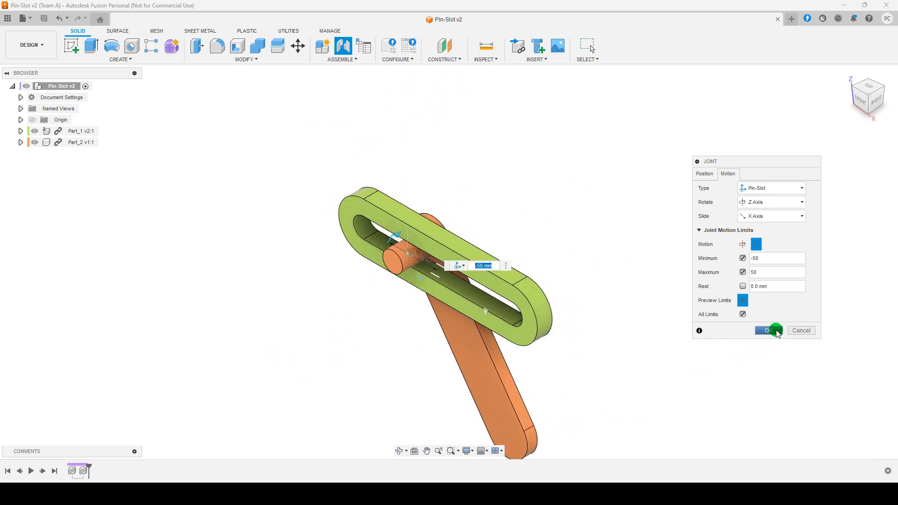
Create the Pin-Slot 1 joint and right-click it in the Browser's Joints folder.
{"action": "left_click", "coordinate": [767, 331]}
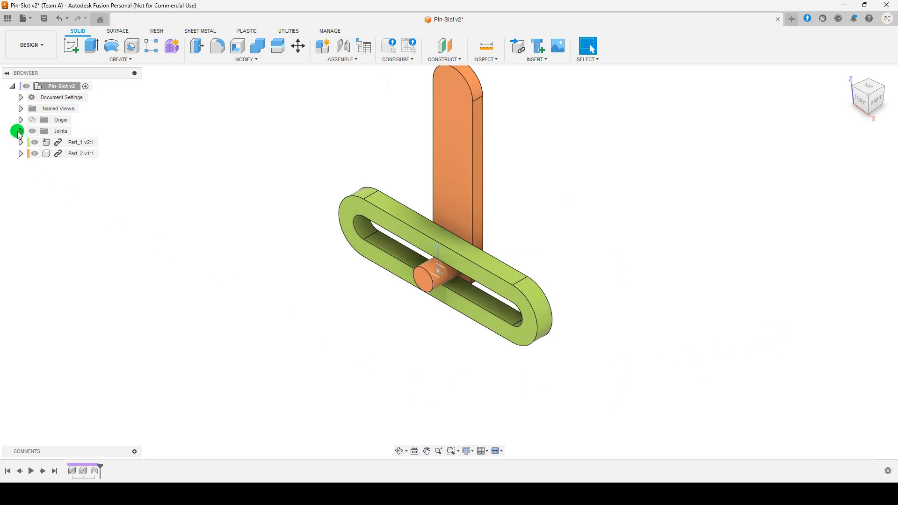
{"action": "left_click", "coordinate": [20, 130]}
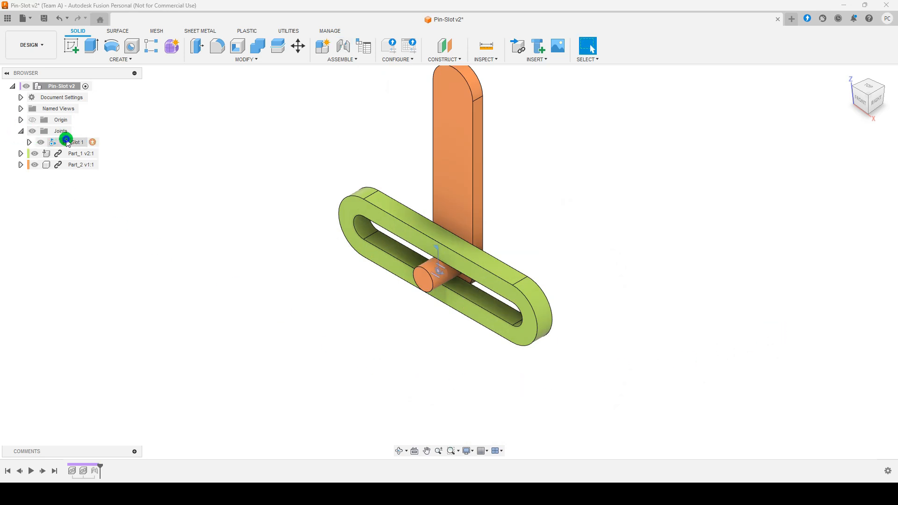
{"action": "right_click", "coordinate": [69, 142]}
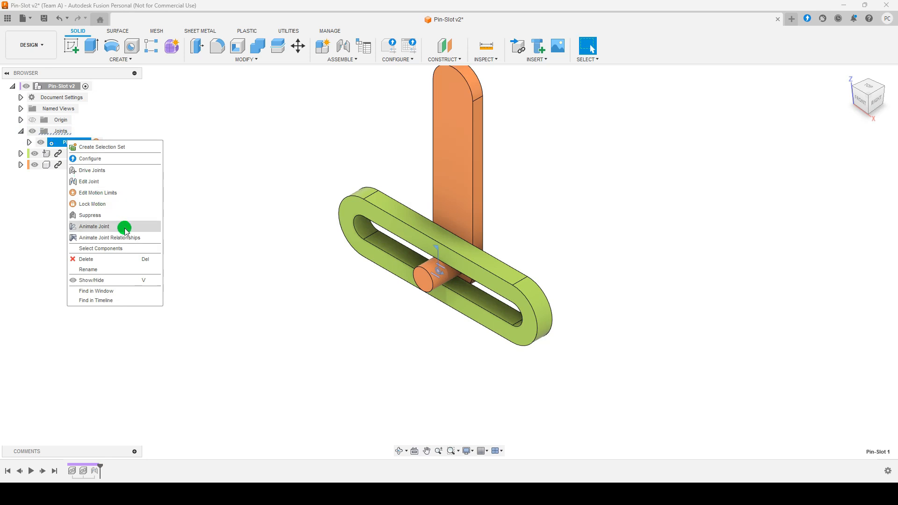